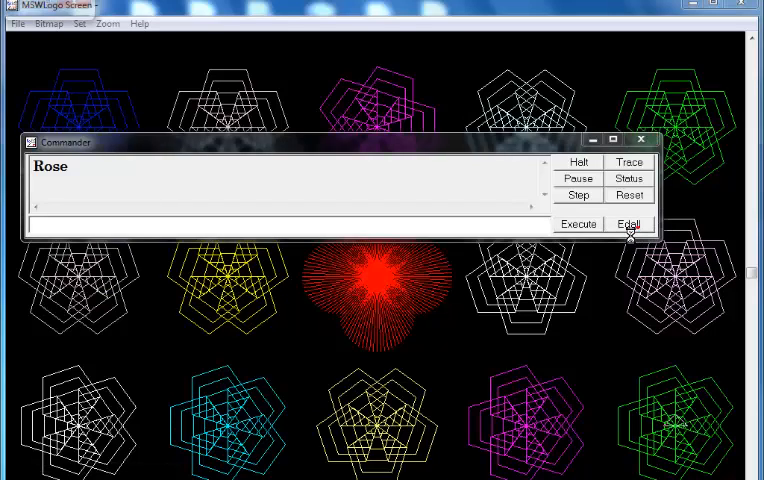
Open all defined procedures, including Rose, in the editor with Edall.
left_click(628, 223)
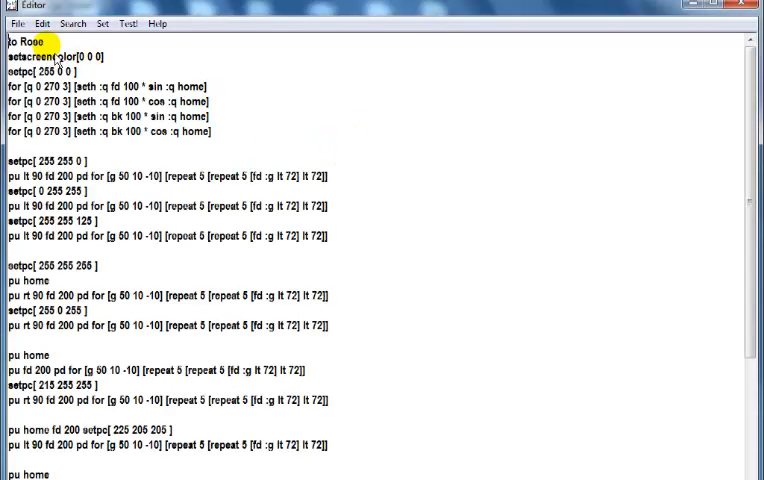
double_click(13, 100)
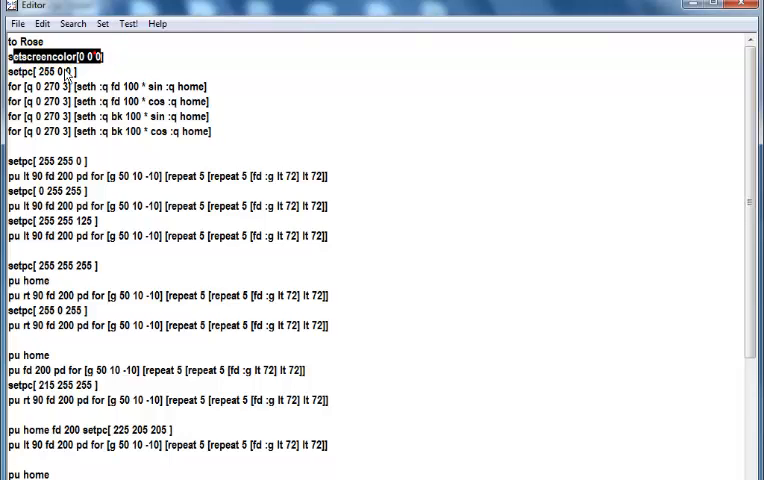
left_click(90, 59)
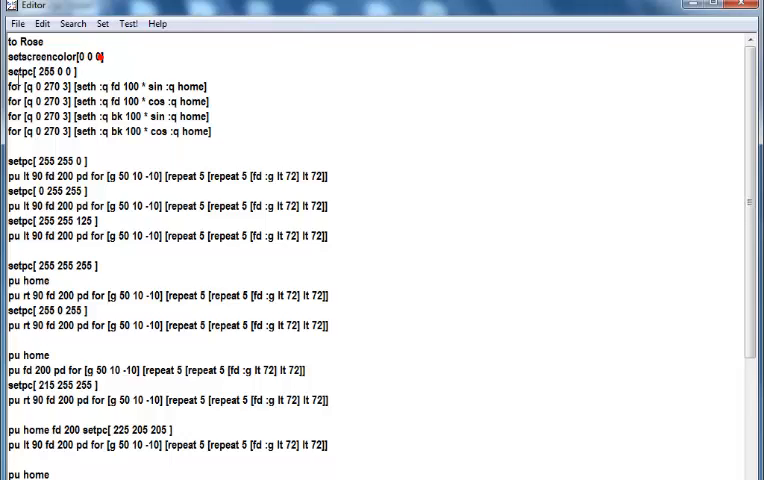
triple_click(100, 86)
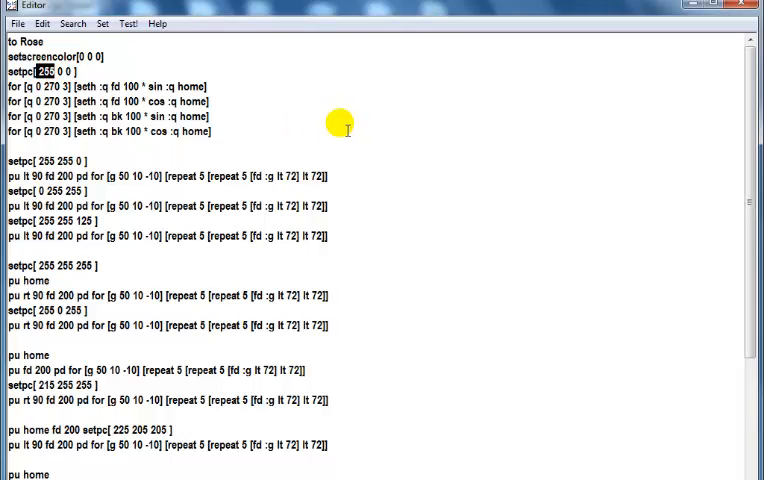
mouse_move(343, 135)
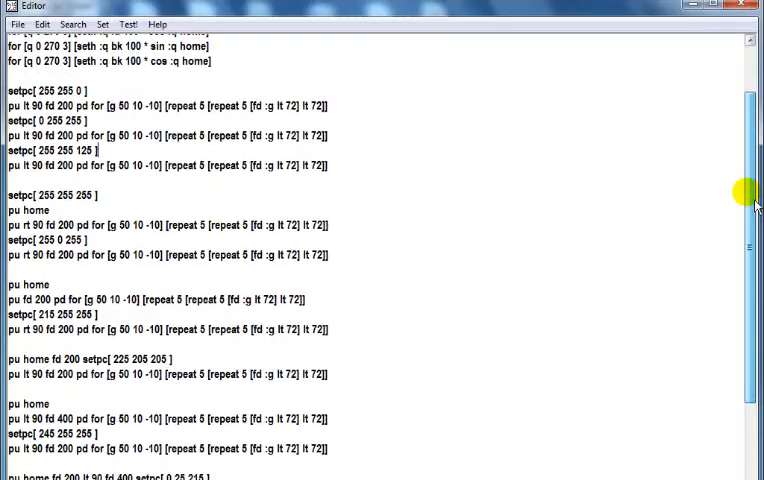
scroll("down", 3)
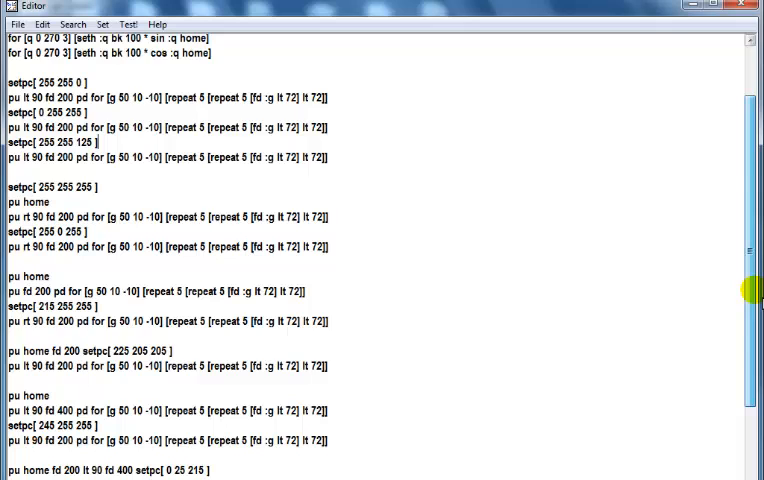
scroll("down", 3)
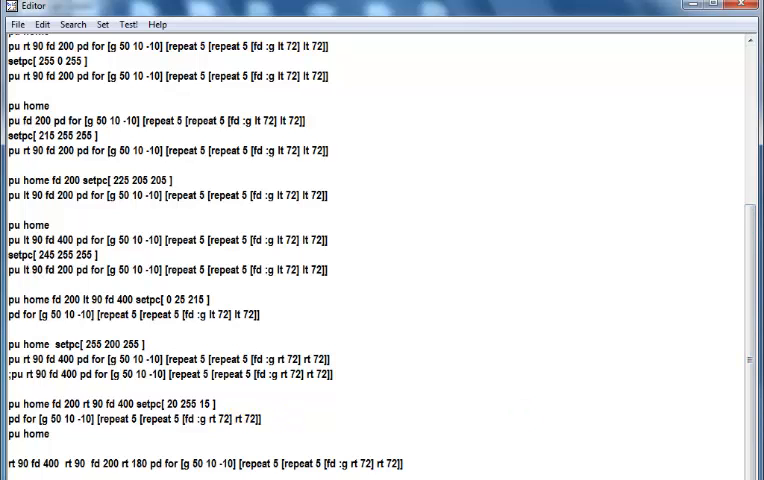
scroll("down", 3)
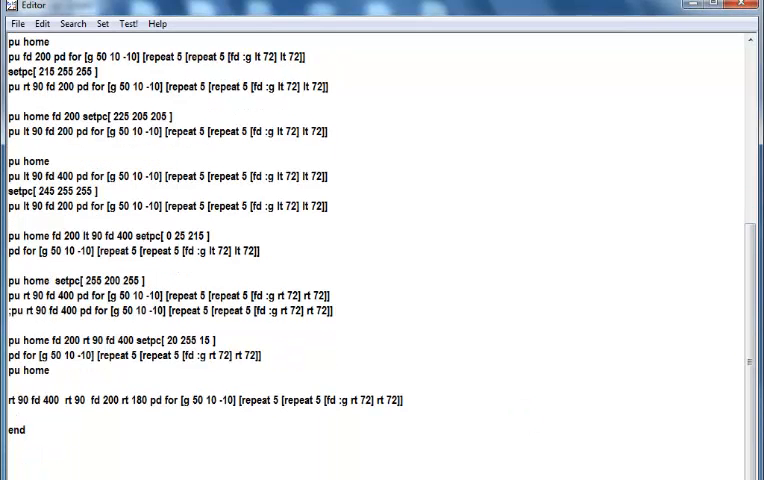
mouse_move(661, 407)
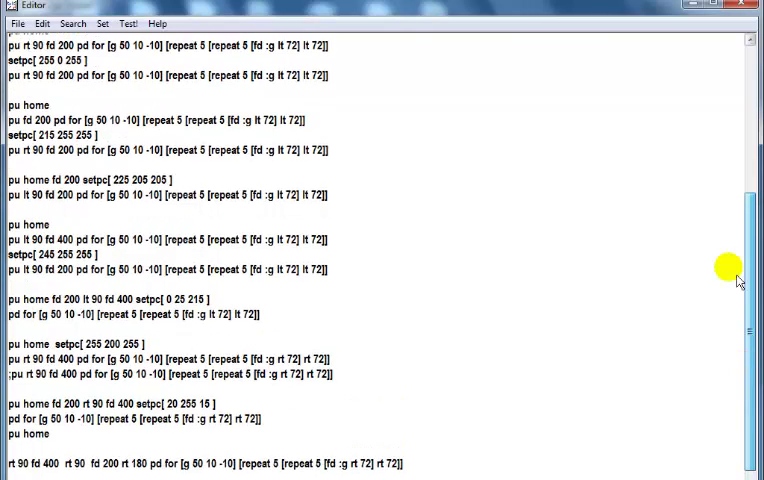
scroll("up", 3)
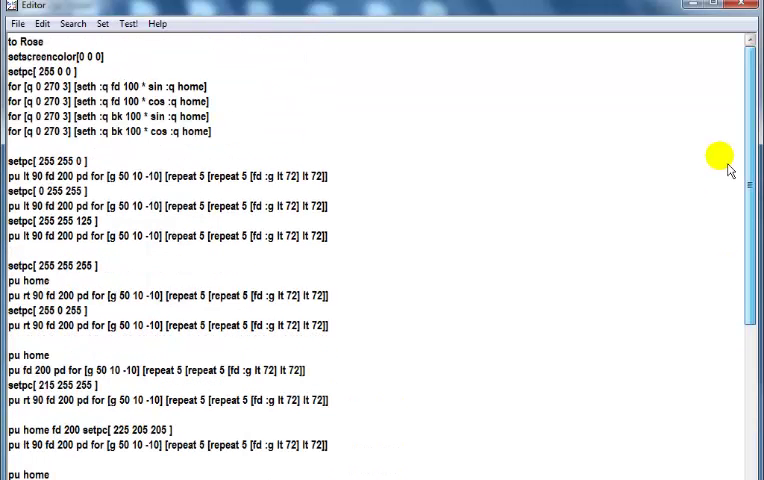